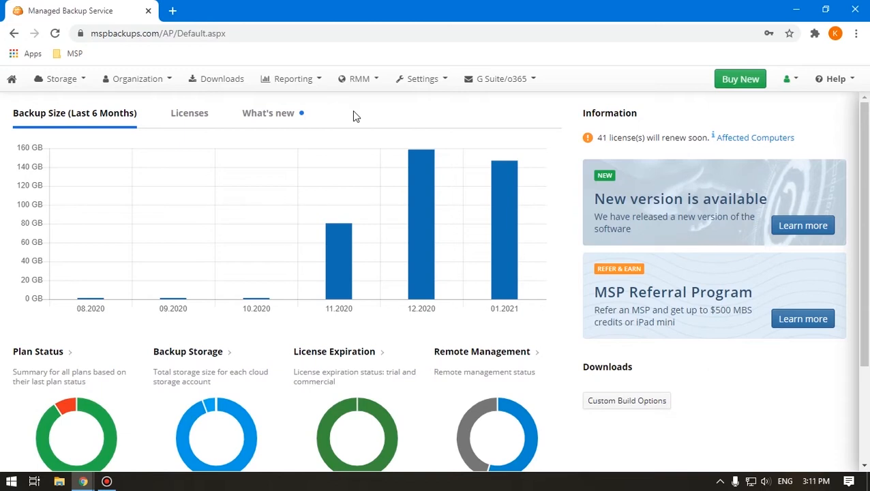
Step: From Remote Management, start a new Hyper-V backup plan in TestK-PC's Plans panel
{"action": "left_click", "coordinate": [360, 78]}
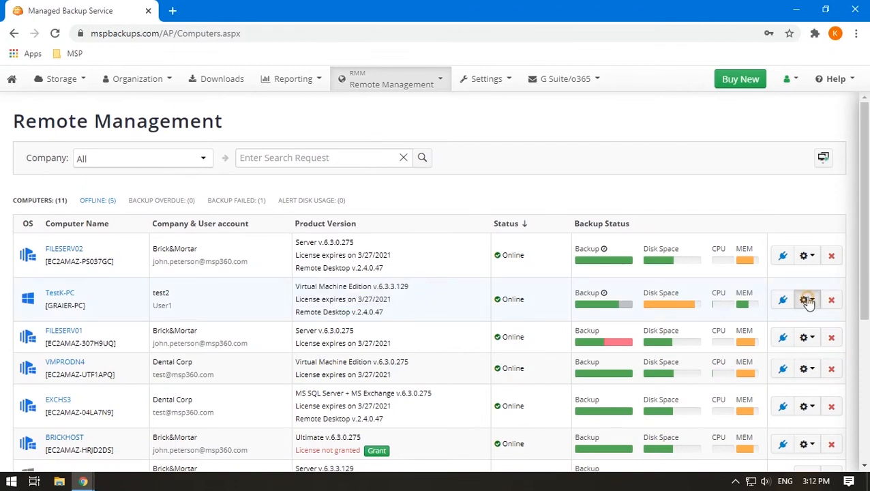
{"action": "left_click", "coordinate": [804, 300]}
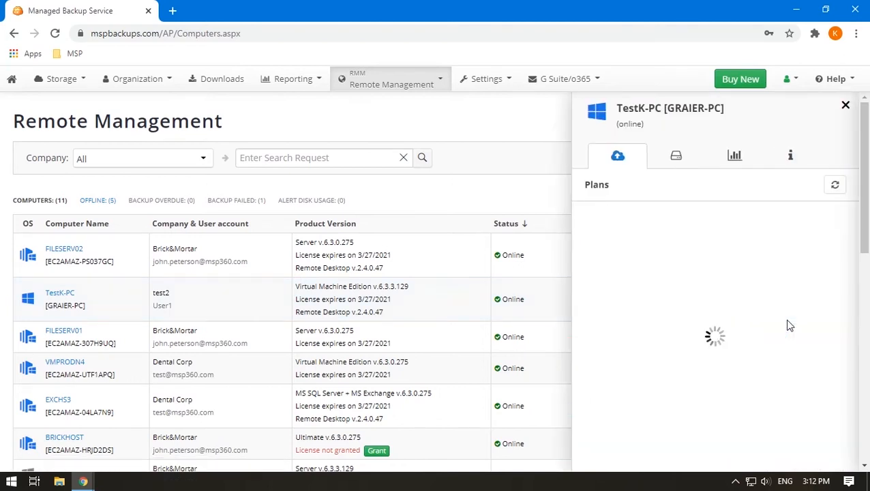
{"action": "left_click", "coordinate": [783, 185]}
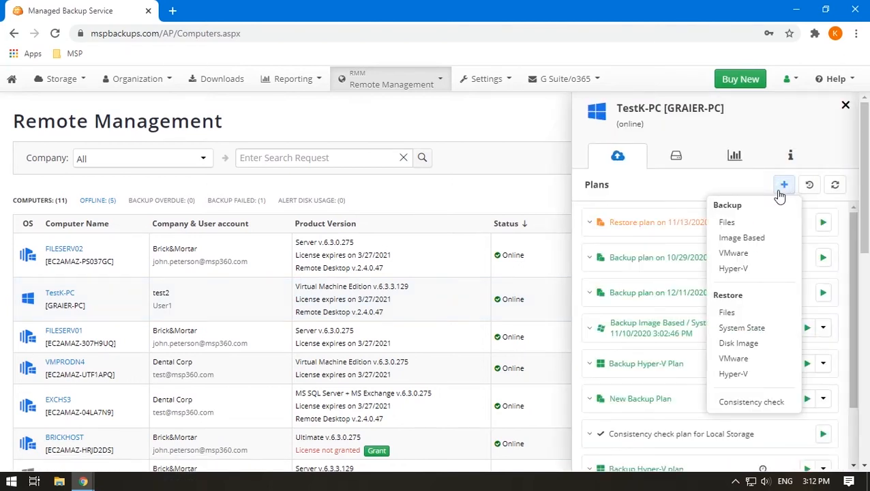
{"action": "left_click", "coordinate": [733, 269]}
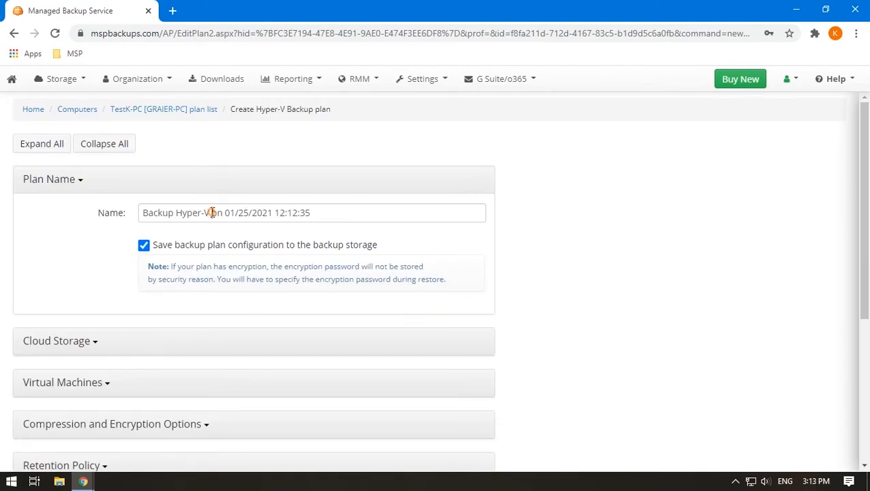
Step: Rename the plan to 'Backup Hyper-V Plan' and back up only selected virtual machines
{"action": "left_click_drag", "start_coordinate": [211, 212], "coordinate": [357, 213]}
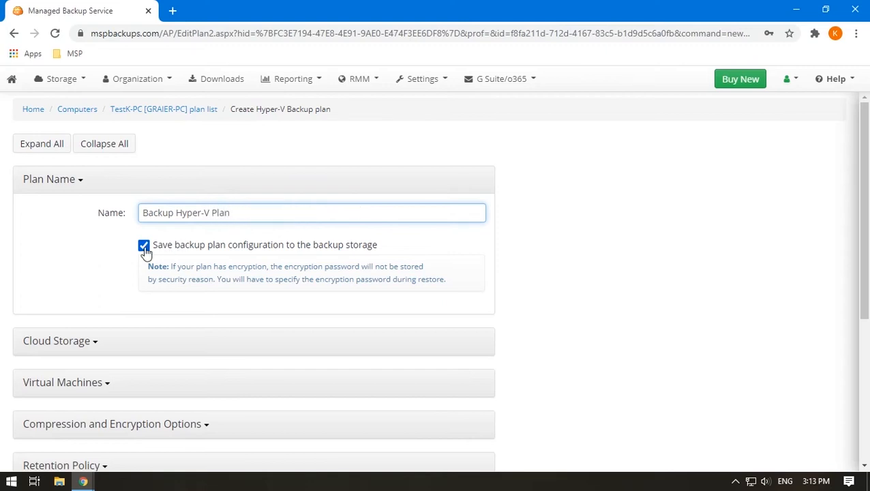
{"action": "left_click", "coordinate": [56, 341]}
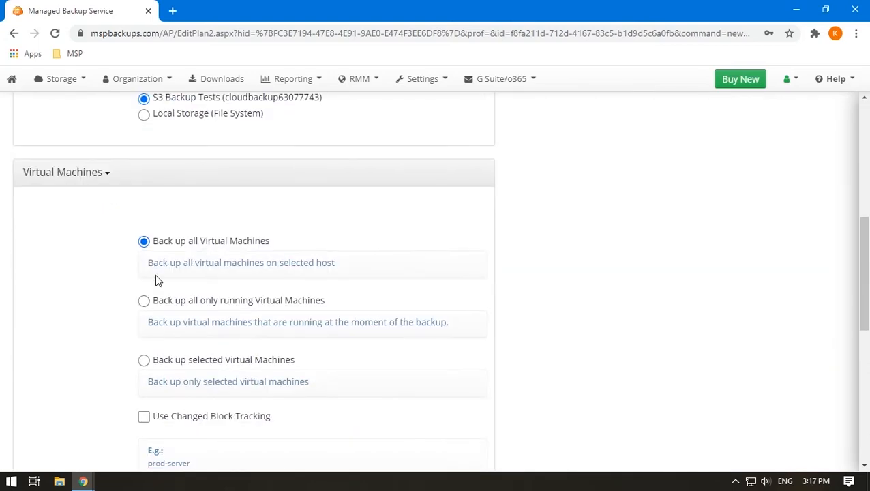
{"action": "left_click", "coordinate": [144, 360]}
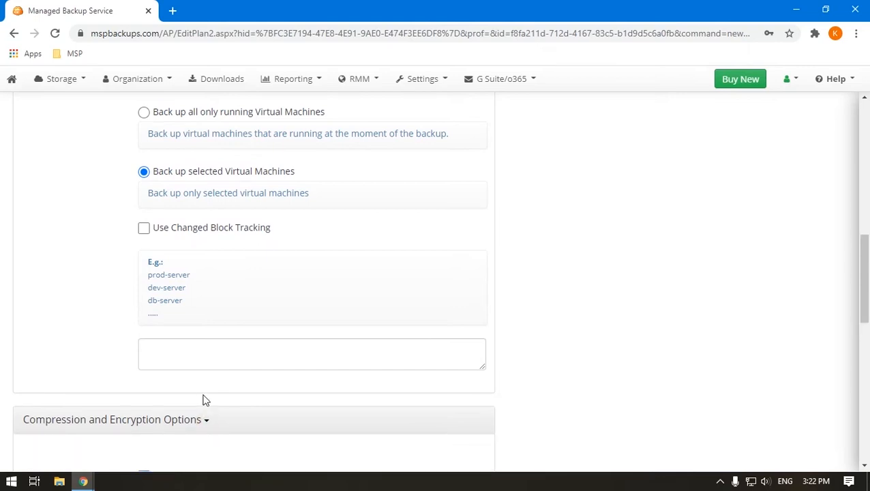
Step: Enable AES-256 encryption with a password and keep the S3 Standard storage class
{"action": "left_click", "coordinate": [143, 316]}
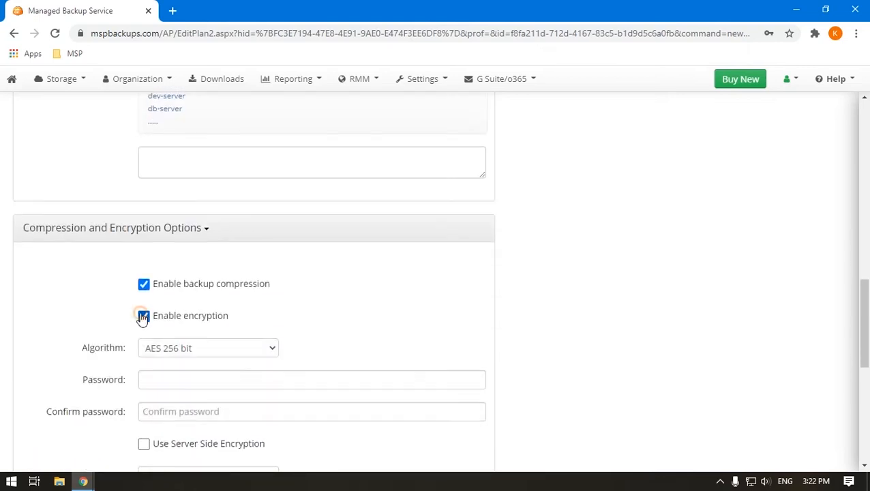
{"action": "left_click", "coordinate": [143, 316]}
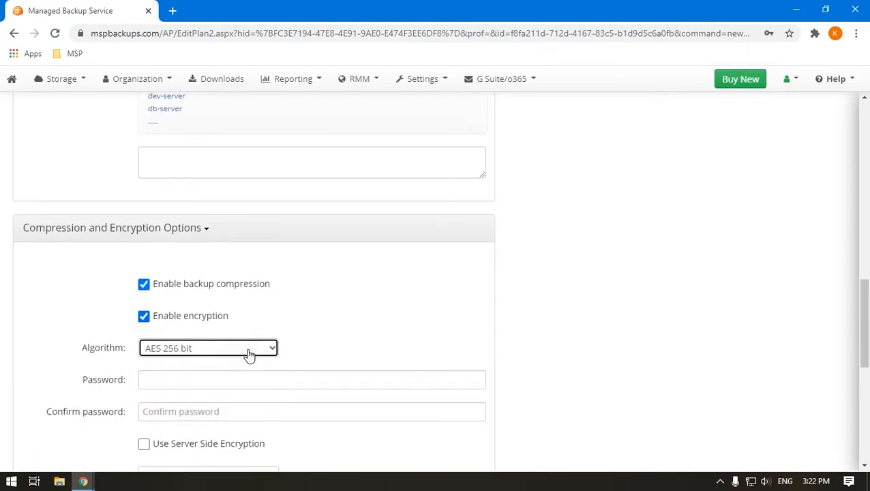
{"action": "type", "text": "•••••"}
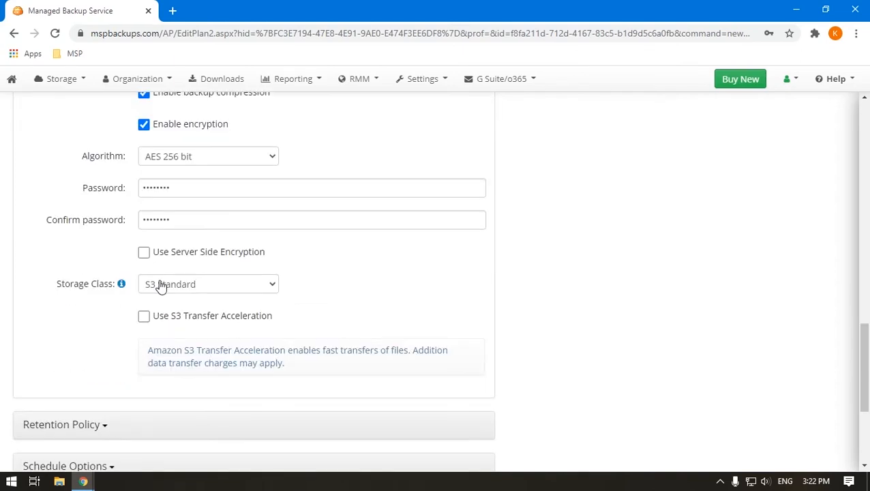
{"action": "left_click", "coordinate": [207, 283]}
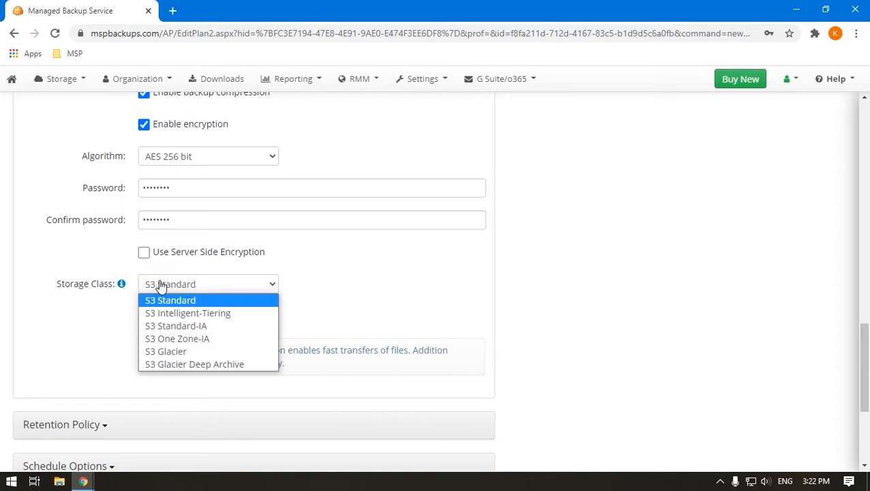
{"action": "left_click", "coordinate": [170, 300]}
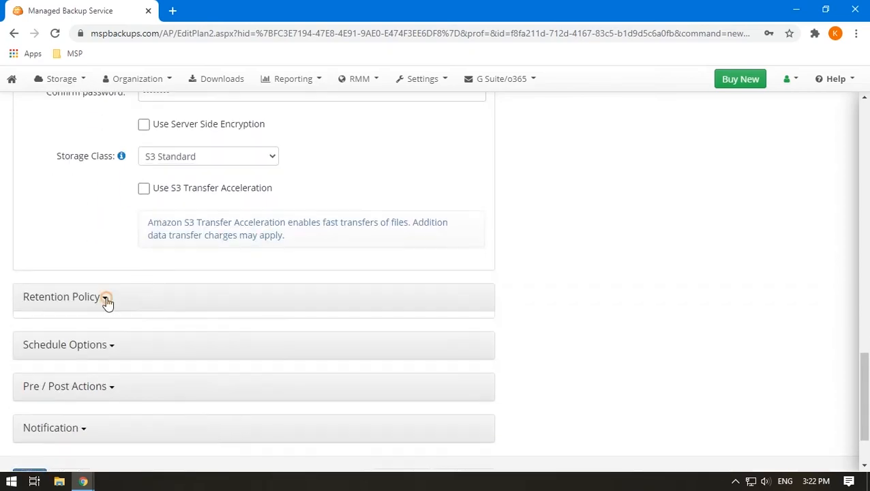
Step: Set custom retention deleting versions older than one day and keeping three versions
{"action": "left_click", "coordinate": [105, 299]}
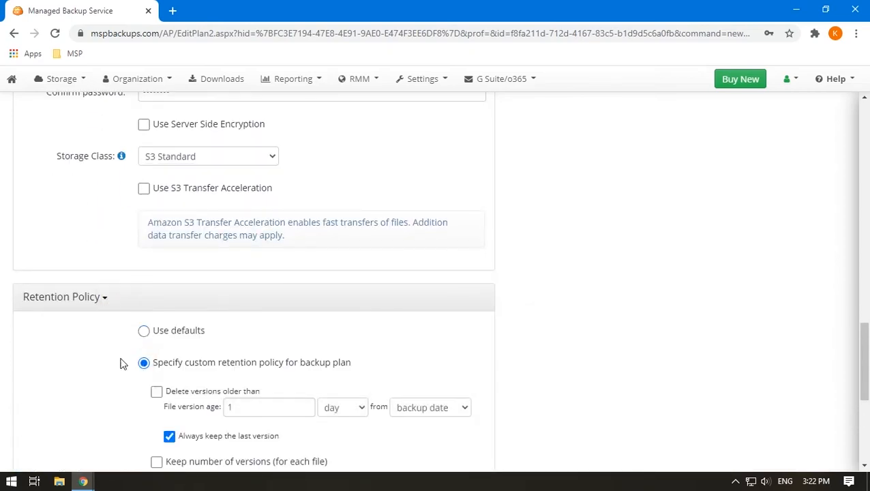
{"action": "scroll", "scroll_direction": "down", "scroll_amount": 3}
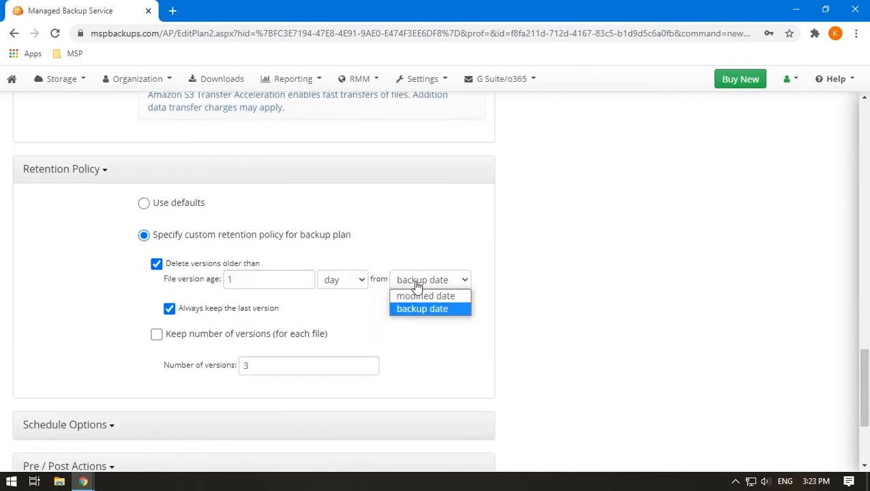
{"action": "left_click", "coordinate": [157, 335]}
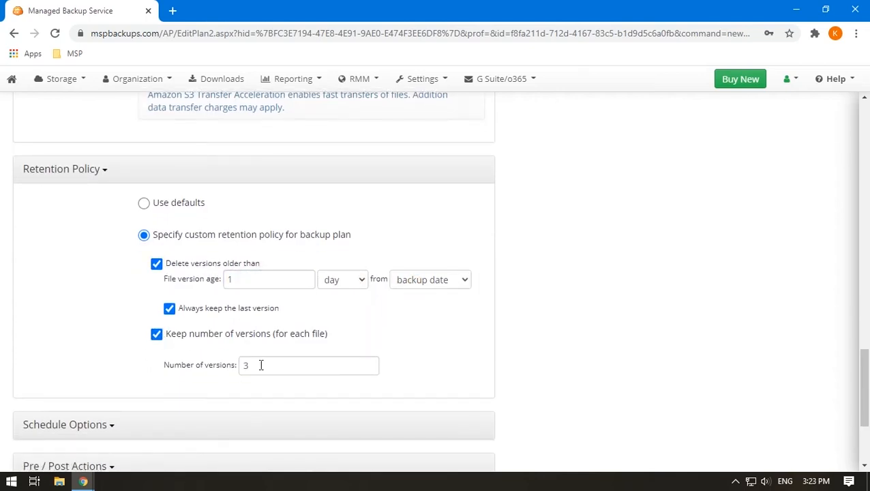
{"action": "left_click", "coordinate": [308, 366]}
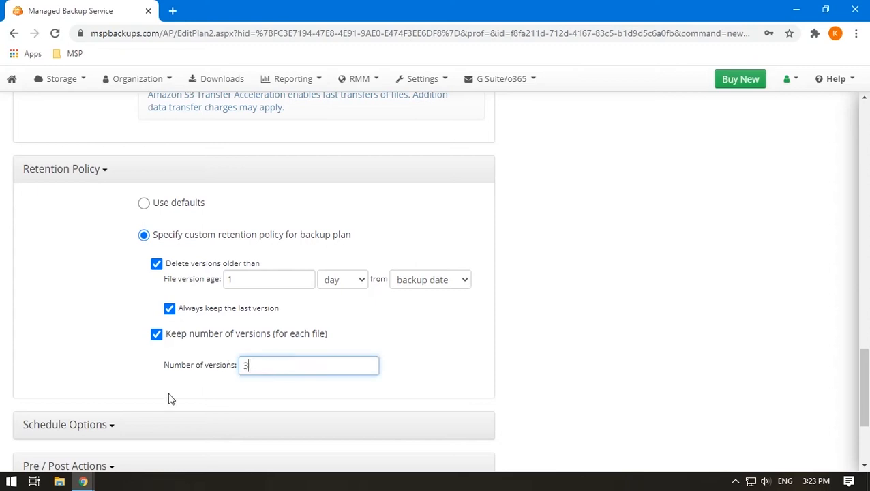
Step: Schedule the plan to recur daily, with incremental backups monthly on the first Sunday
{"action": "scroll", "scroll_direction": "down", "scroll_amount": 3}
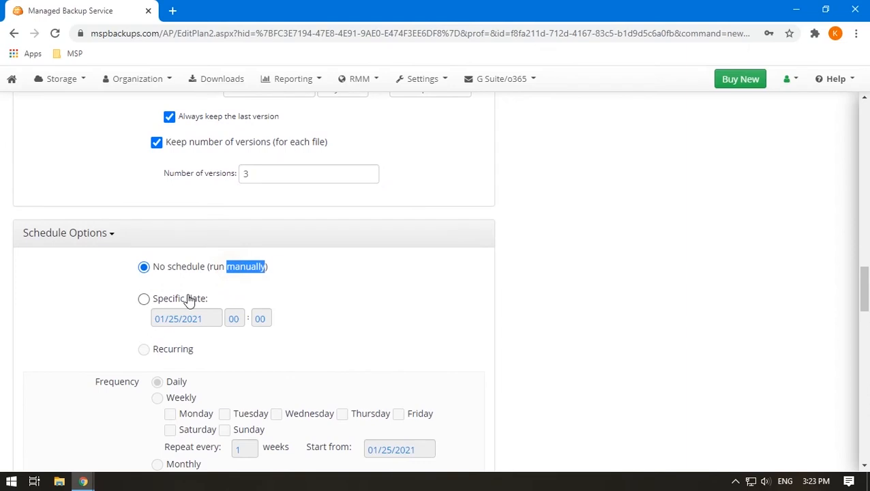
{"action": "left_click", "coordinate": [143, 299]}
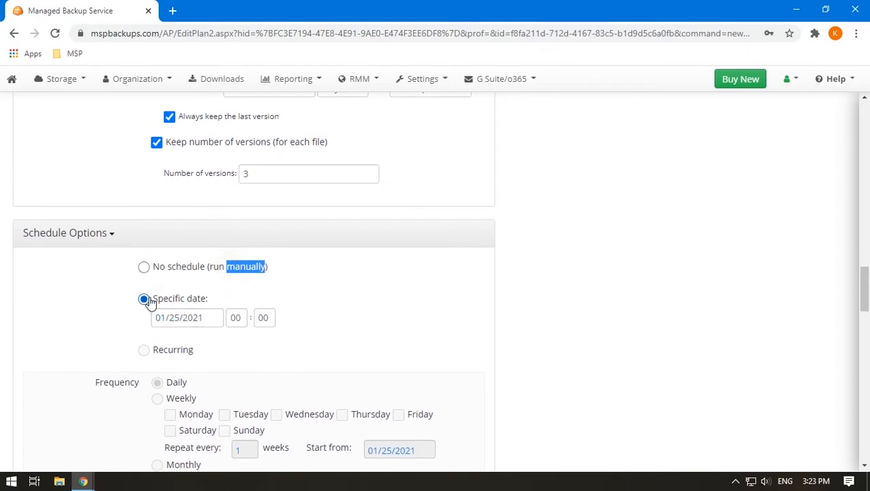
{"action": "scroll", "scroll_direction": "down", "scroll_amount": 3}
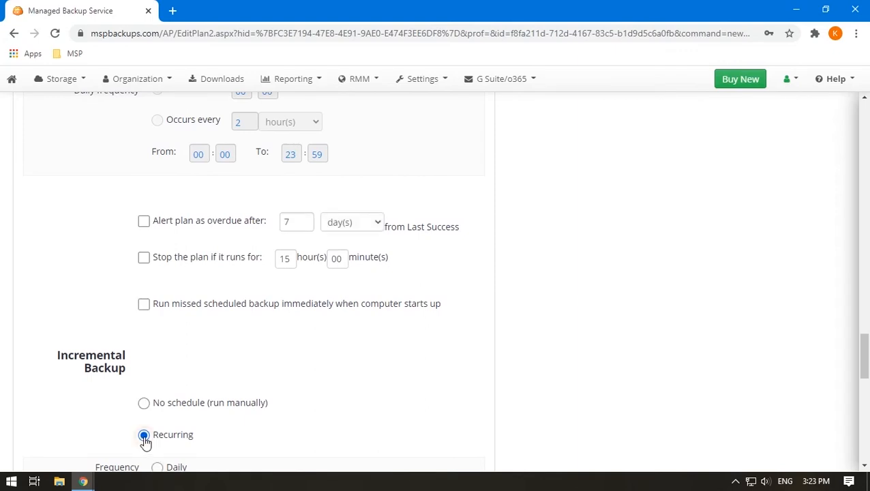
{"action": "scroll", "scroll_direction": "down", "scroll_amount": 3}
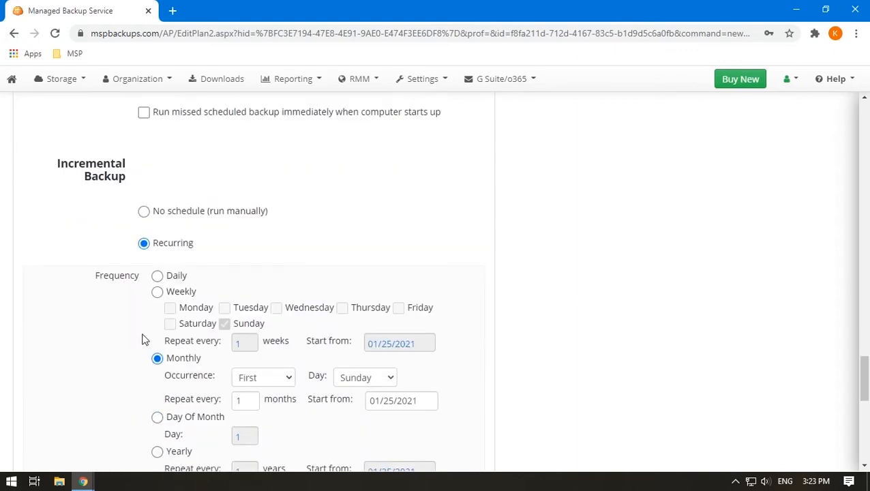
{"action": "left_click", "coordinate": [157, 276]}
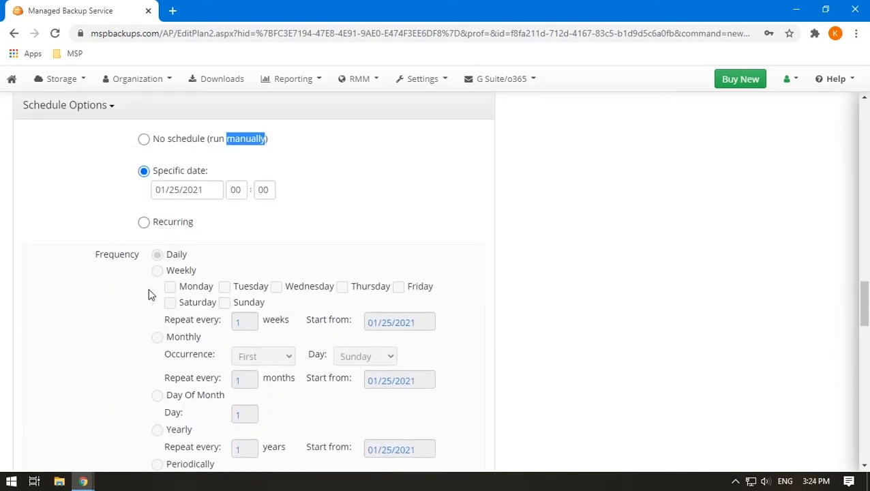
{"action": "left_click", "coordinate": [144, 221]}
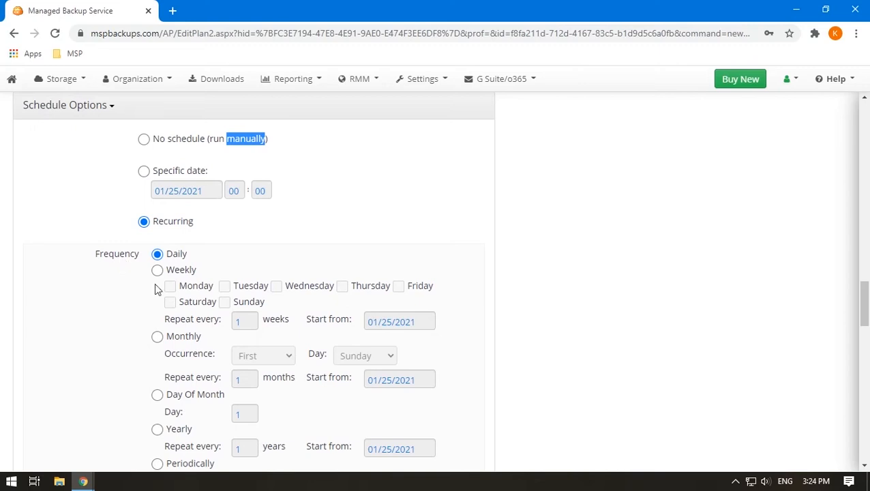
{"action": "scroll", "scroll_direction": "down", "scroll_amount": 3}
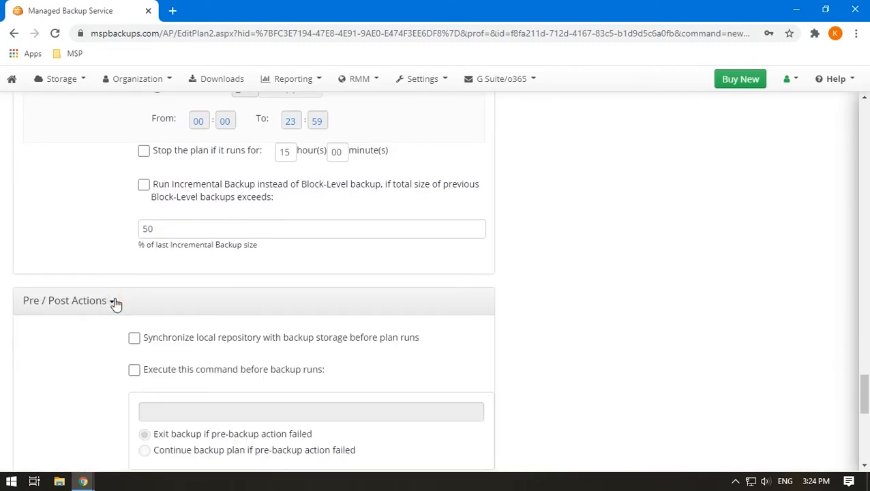
Step: Review the pre/post backup action options and the list of plans to run afterwards
{"action": "left_click", "coordinate": [134, 370]}
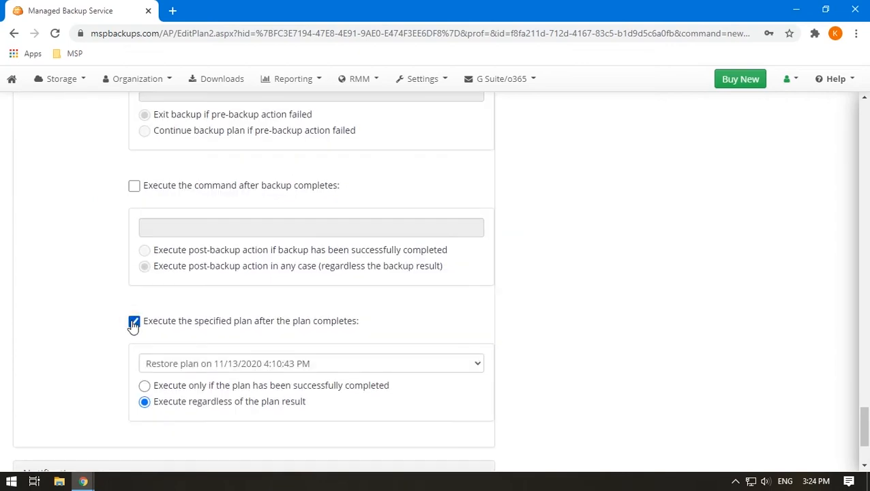
{"action": "left_click", "coordinate": [311, 363]}
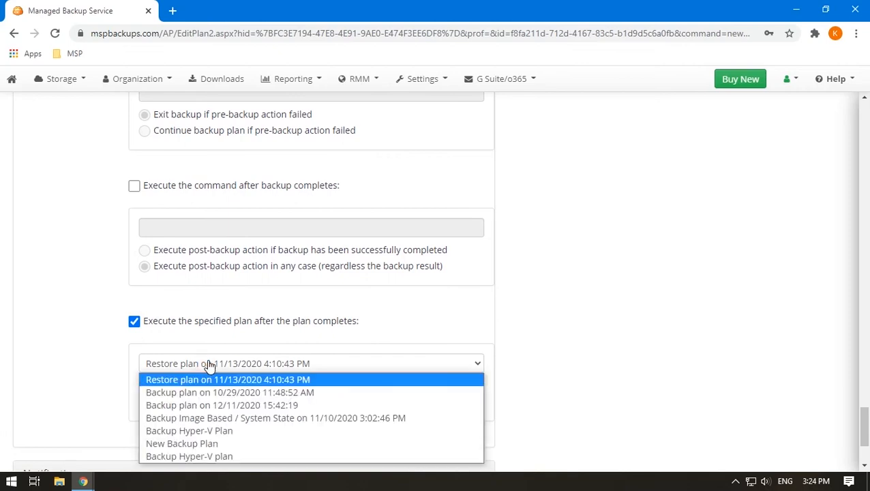
{"action": "left_click", "coordinate": [134, 321]}
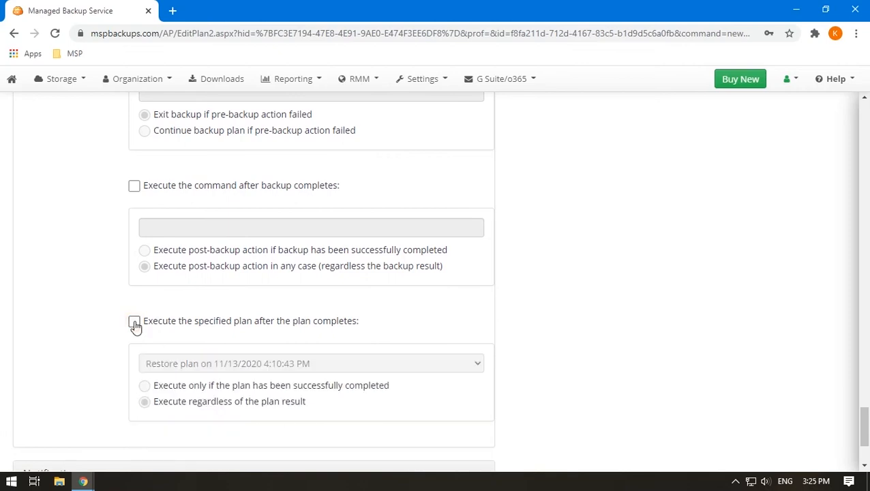
Step: Choose custom notification settings for this plan instead of the company options
{"action": "scroll", "scroll_direction": "down", "scroll_amount": 3}
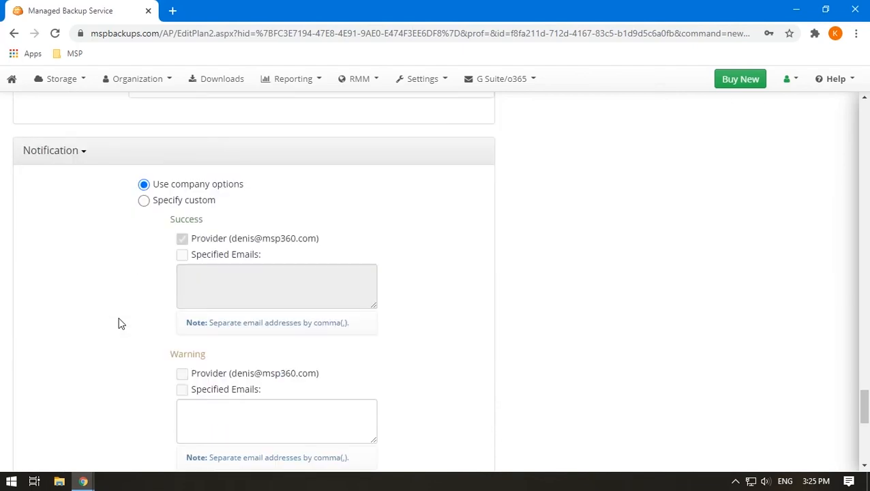
{"action": "left_click", "coordinate": [144, 200]}
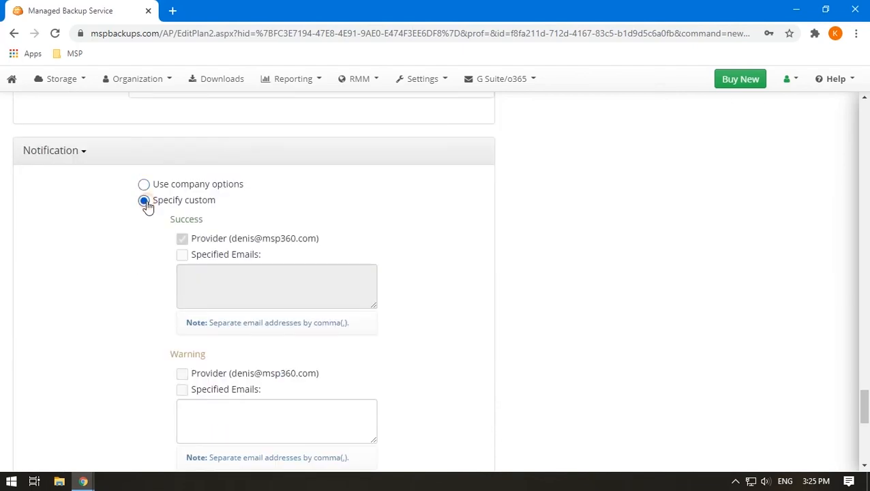
{"action": "scroll", "scroll_direction": "down", "scroll_amount": 3}
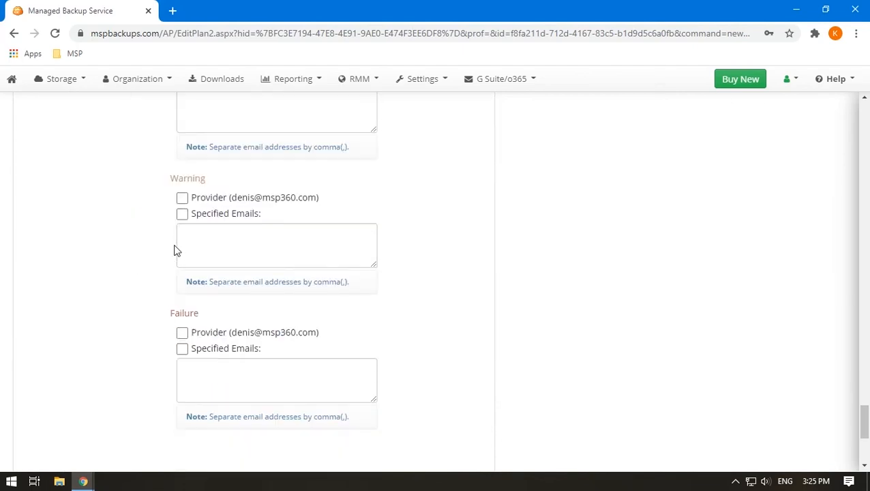
{"action": "scroll", "scroll_direction": "down", "scroll_amount": 3}
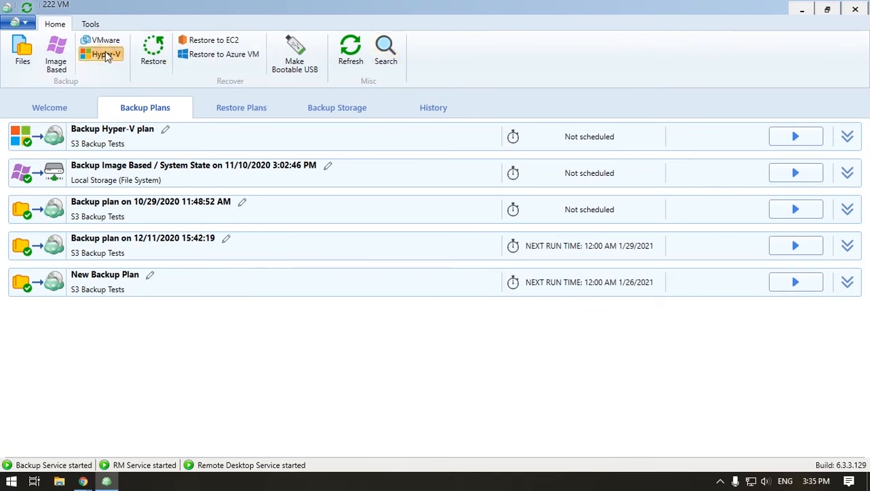
Step: In the agent, start a Hyper-V plan to S3 Backup Tests covering all virtual machines
{"action": "left_click", "coordinate": [105, 52]}
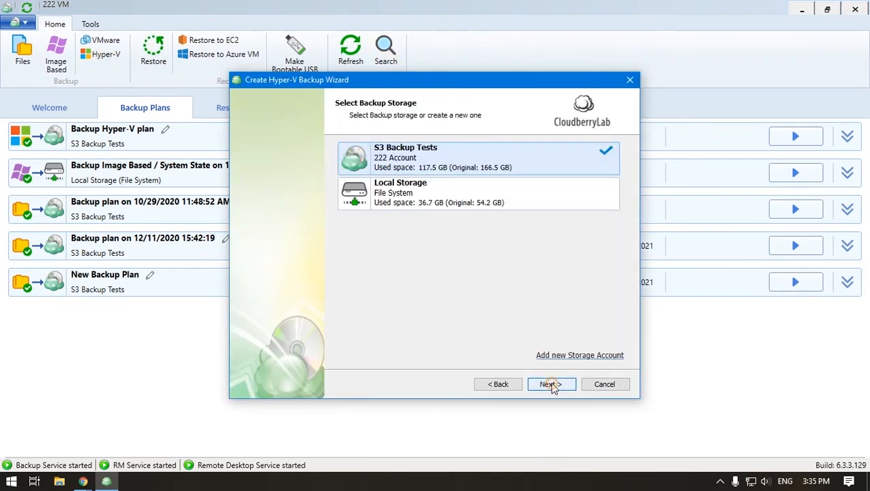
{"action": "left_click", "coordinate": [551, 384]}
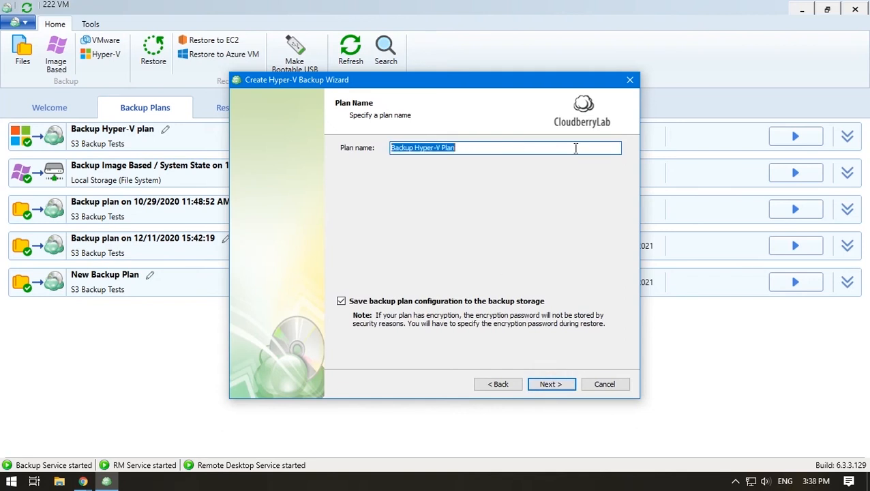
{"action": "left_click", "coordinate": [551, 384]}
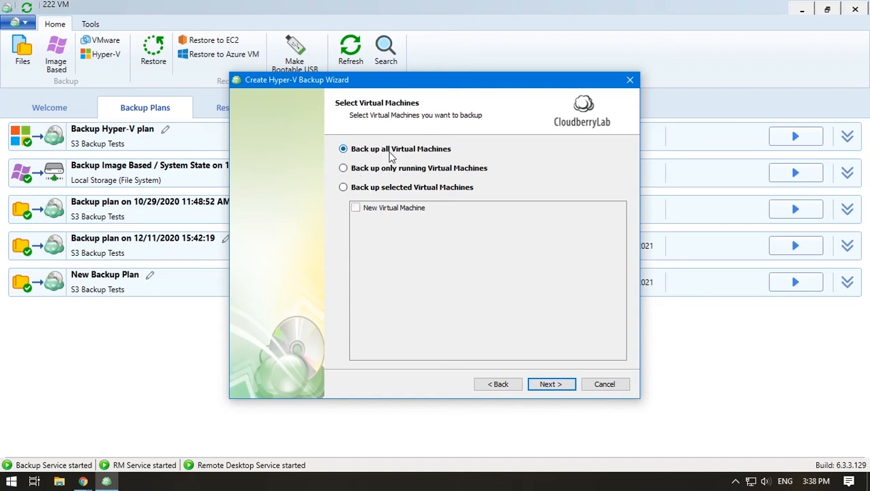
{"action": "left_click", "coordinate": [342, 168]}
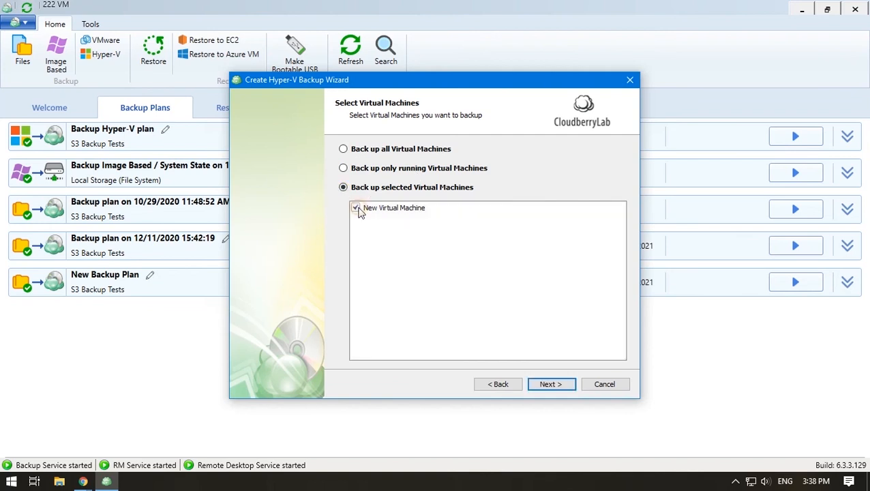
{"action": "left_click", "coordinate": [342, 149]}
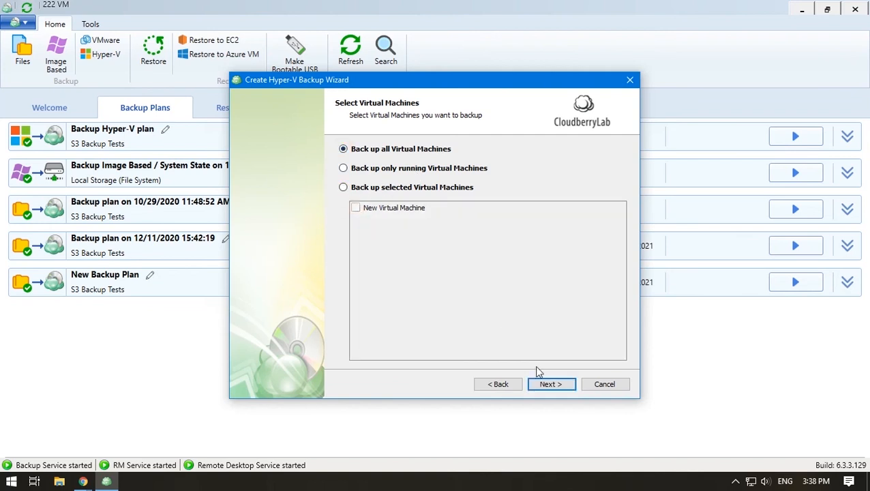
Step: Enable compression and choose a custom retention policy in the agent wizard
{"action": "left_click", "coordinate": [551, 384]}
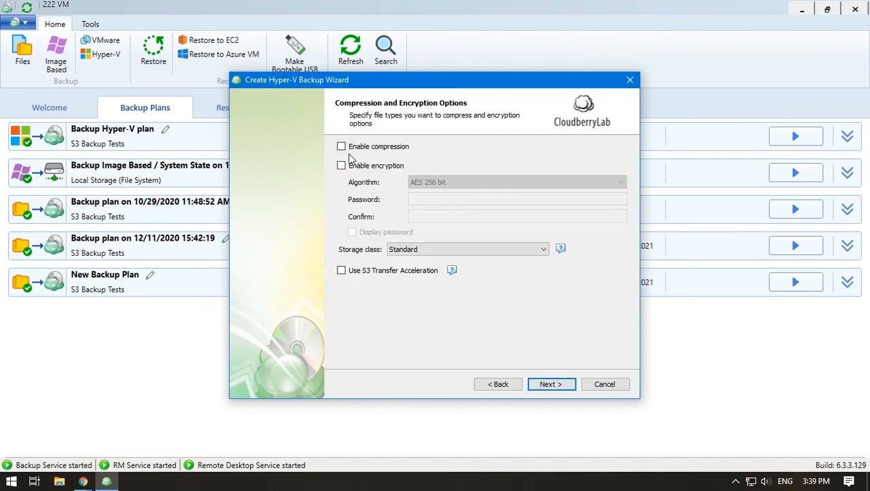
{"action": "left_click", "coordinate": [341, 146]}
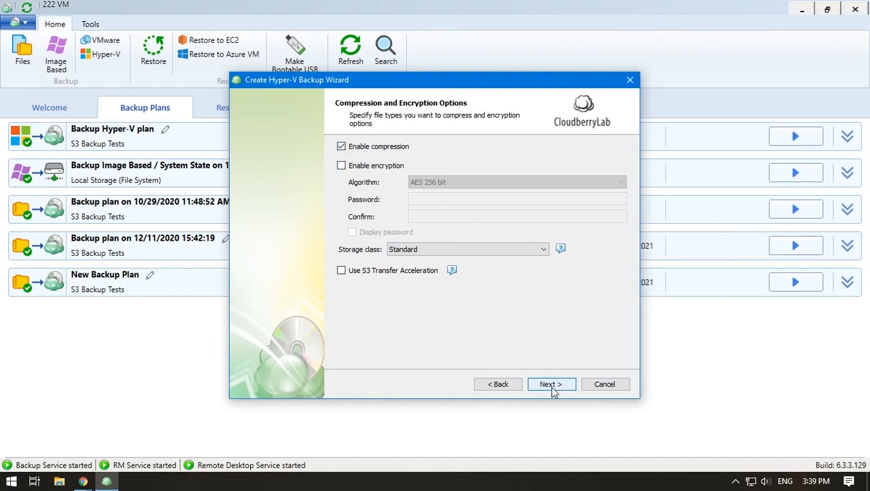
{"action": "left_click", "coordinate": [552, 384]}
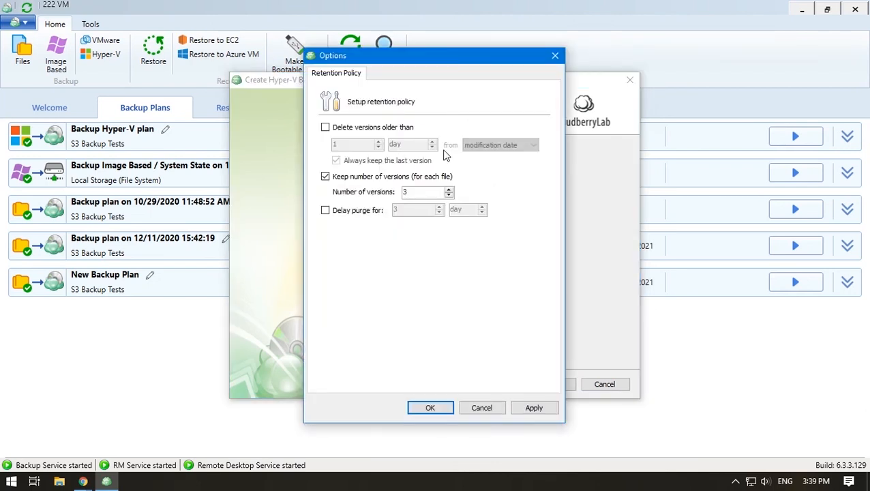
{"action": "left_click", "coordinate": [431, 407]}
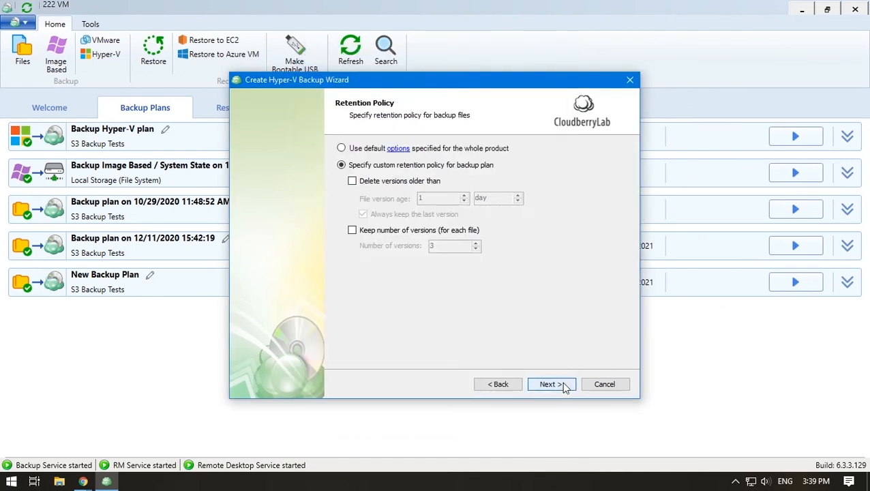
{"action": "left_click", "coordinate": [552, 384]}
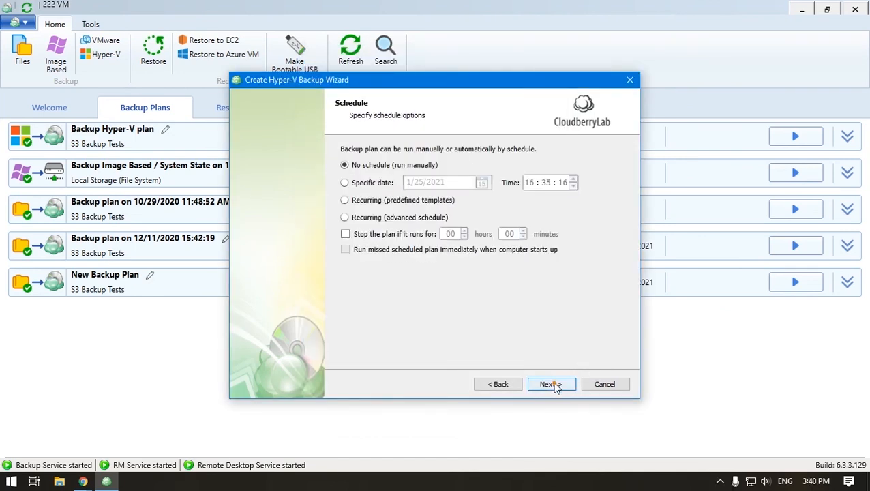
Step: Keep No schedule, leaving pre-backup action and backup chain unchecked
{"action": "left_click", "coordinate": [551, 384]}
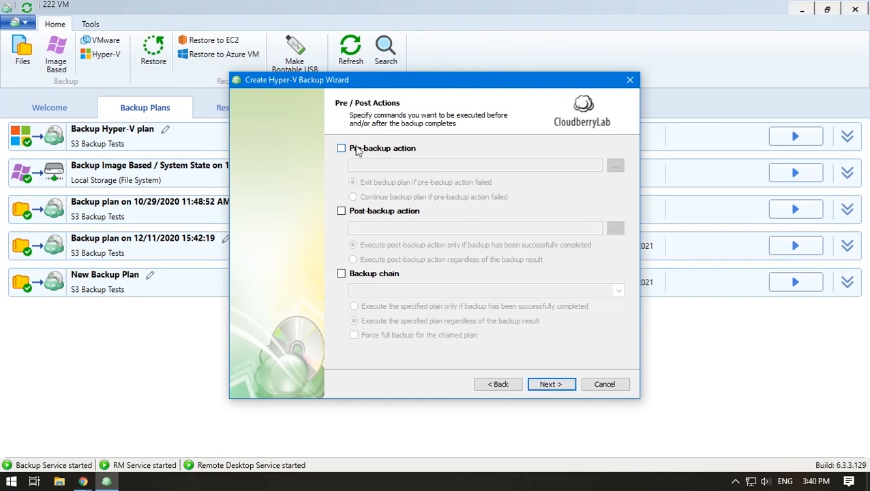
{"action": "mouse_move", "coordinate": [365, 220]}
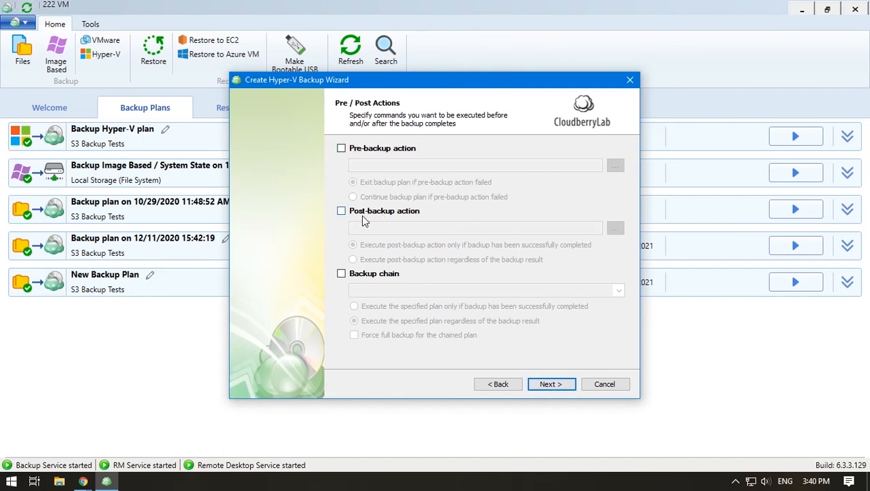
{"action": "left_click", "coordinate": [341, 148]}
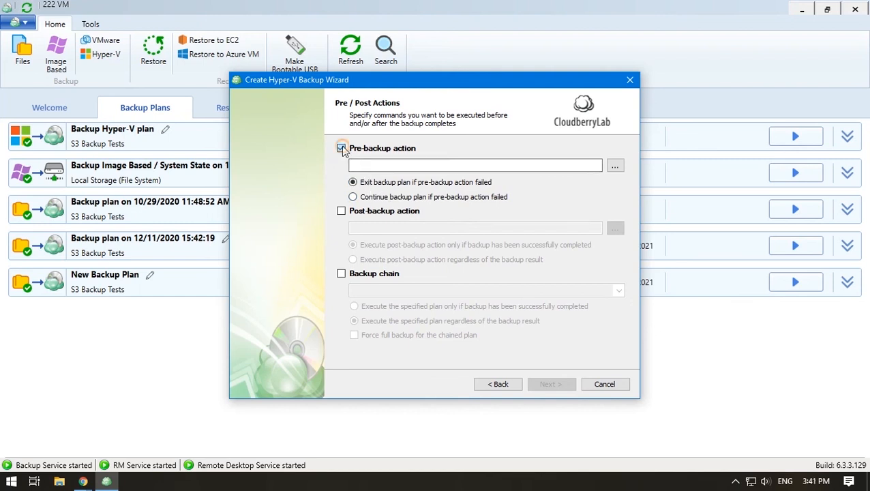
{"action": "left_click", "coordinate": [342, 148]}
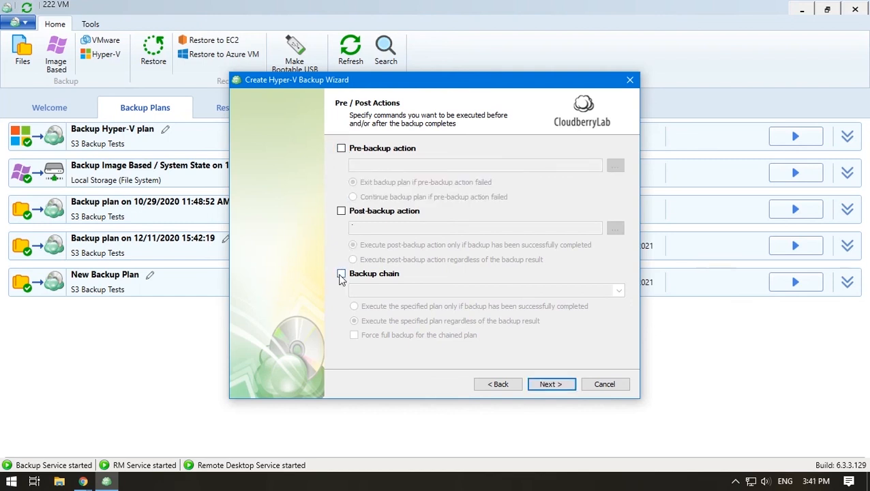
{"action": "left_click", "coordinate": [341, 274]}
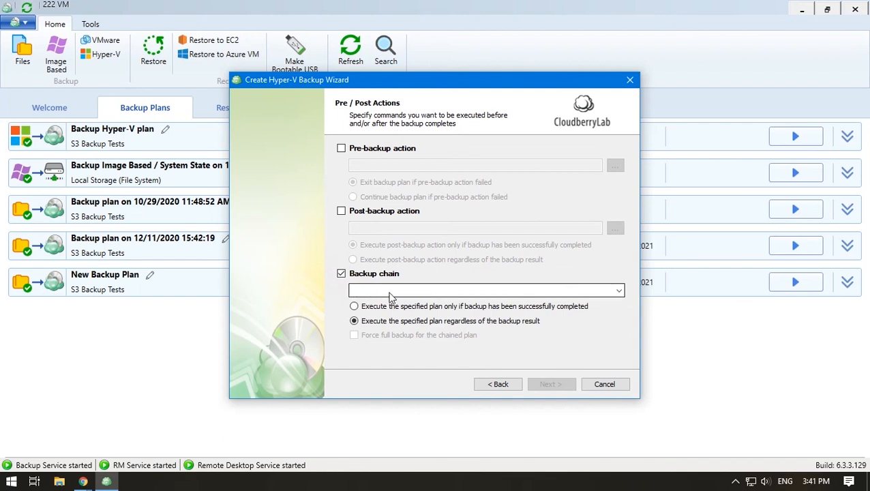
{"action": "left_click", "coordinate": [484, 290]}
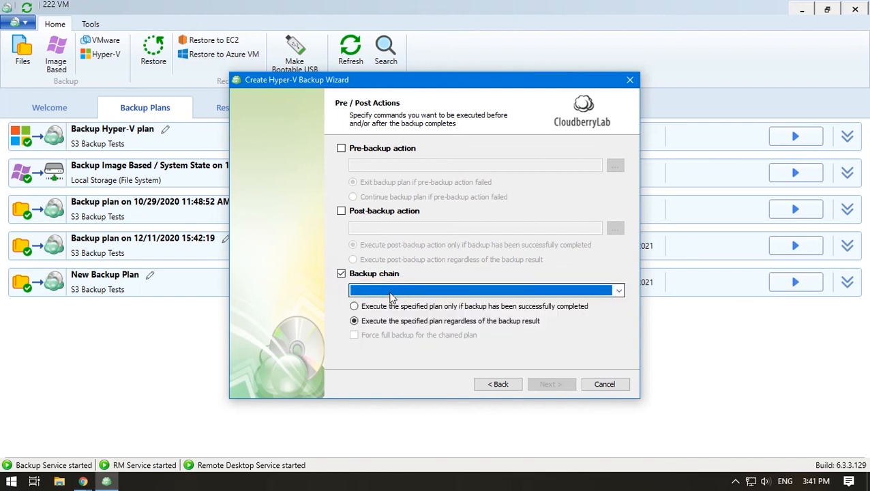
{"action": "left_click", "coordinate": [342, 274]}
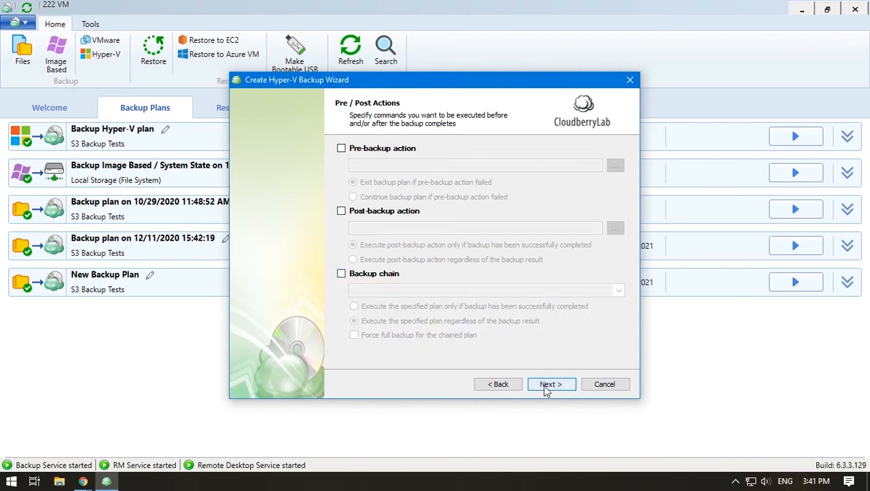
Step: Confirm the summary, tick Run backup now, and finish the wizard
{"action": "left_click", "coordinate": [552, 384]}
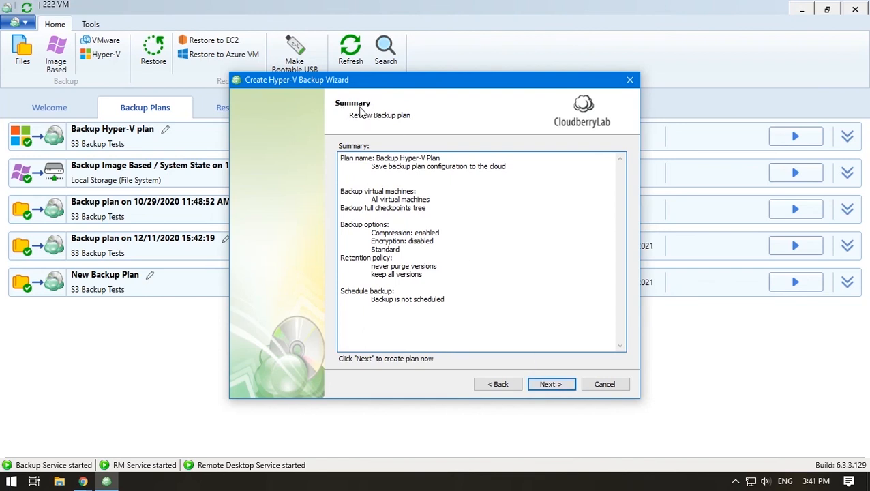
{"action": "left_click", "coordinate": [552, 384]}
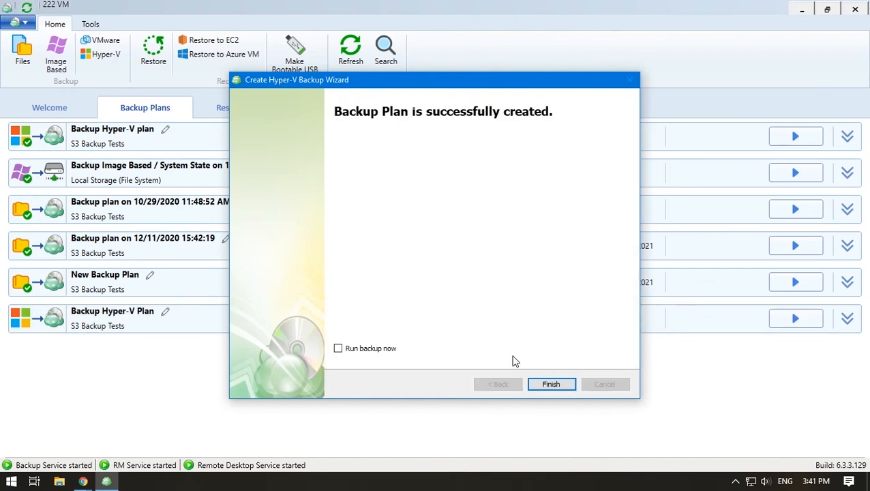
{"action": "left_click", "coordinate": [338, 348]}
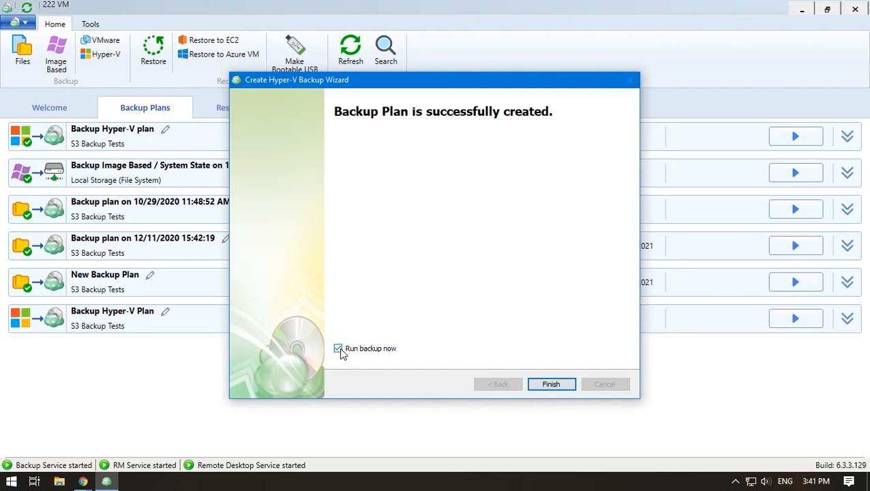
{"action": "left_click", "coordinate": [552, 384]}
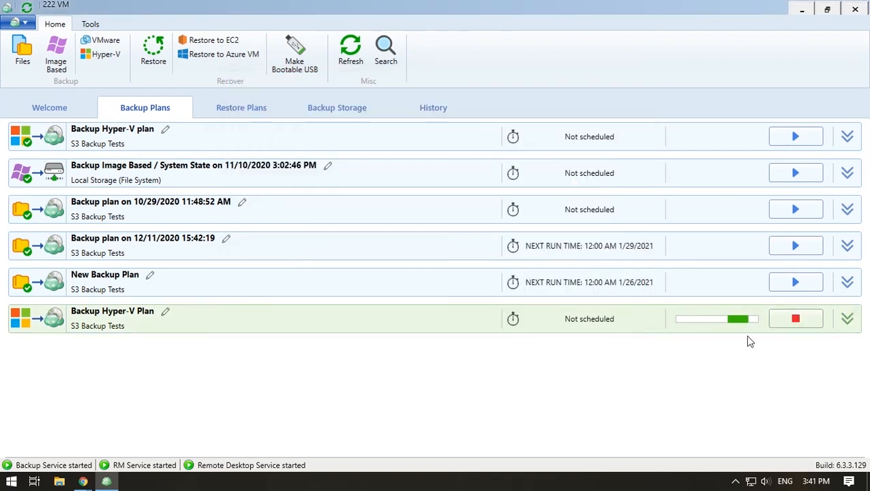